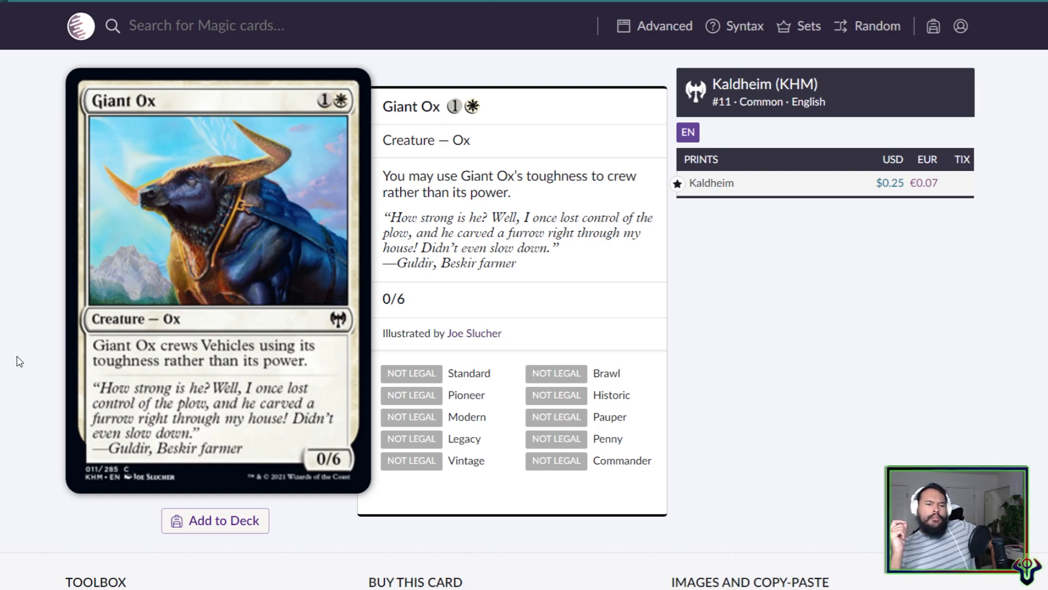
mouse_move(61, 324)
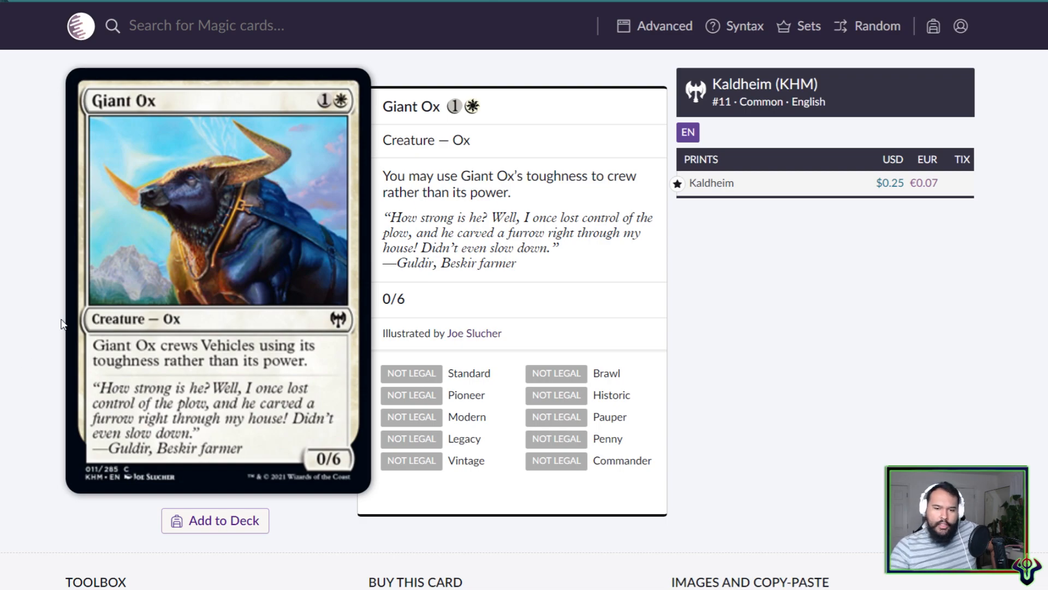
mouse_move(156, 391)
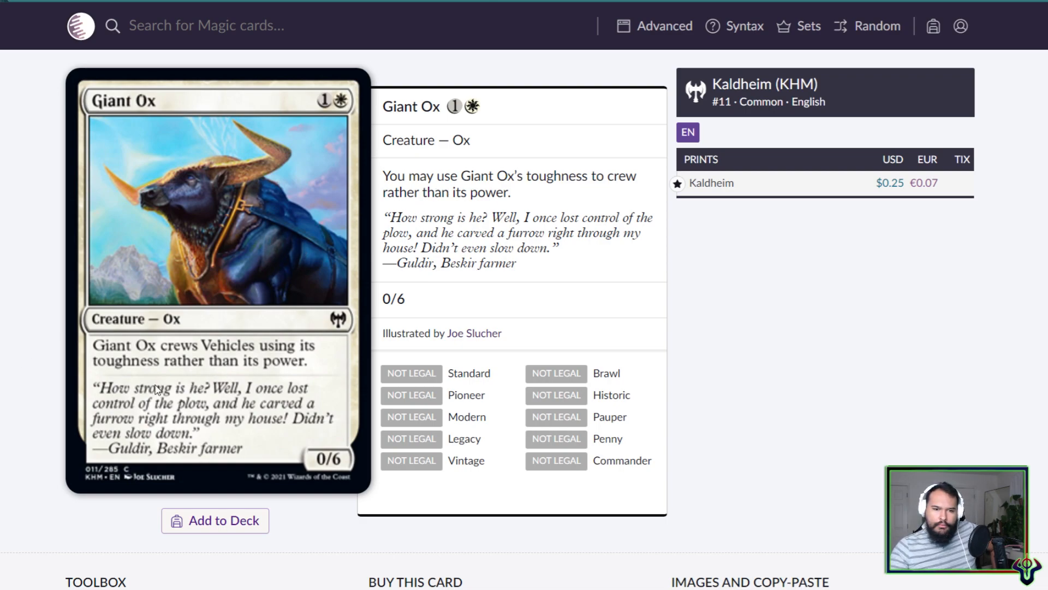
Highlight Giant Ox's rules text on the card page for emphasis.
left_click_drag(408, 176, 510, 192)
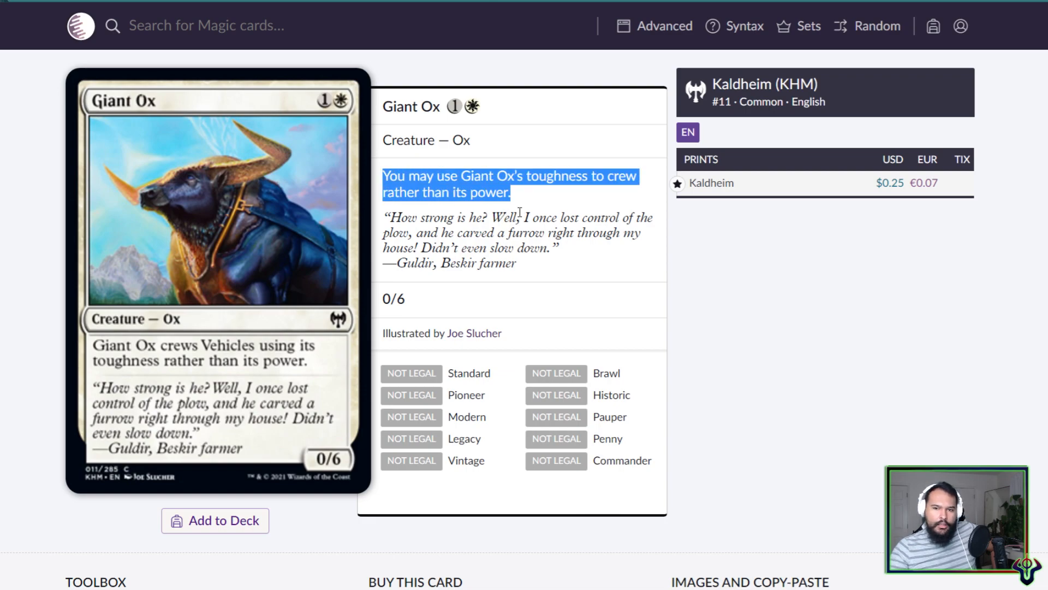
mouse_move(194, 387)
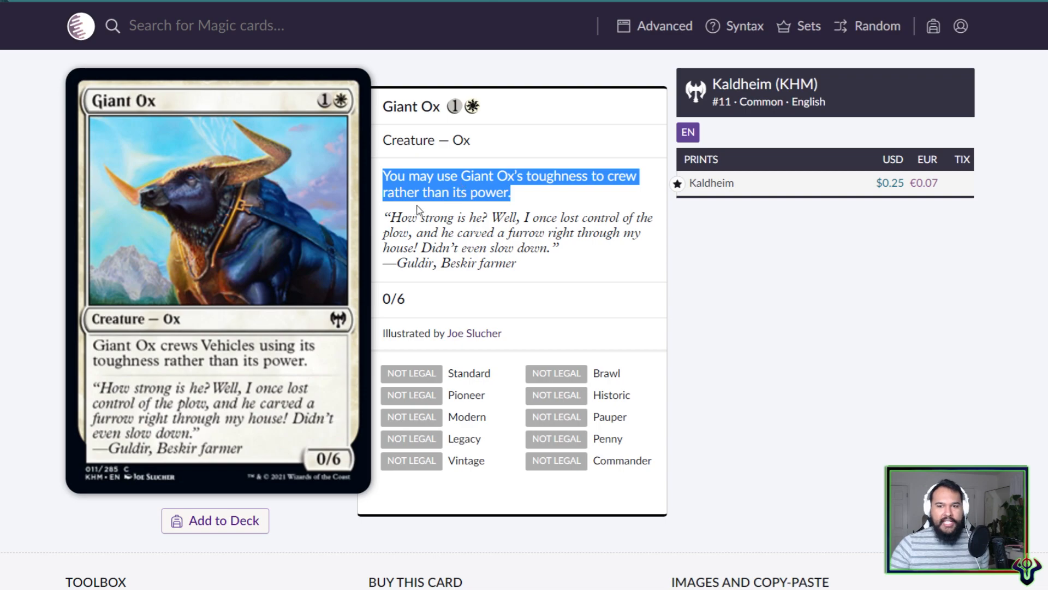
mouse_move(248, 386)
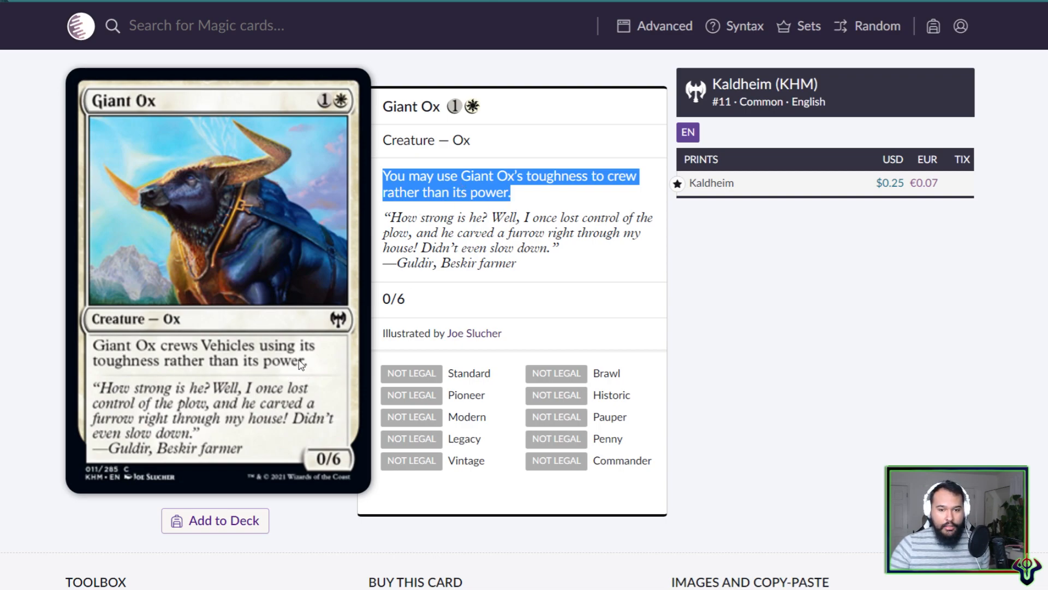
mouse_move(341, 455)
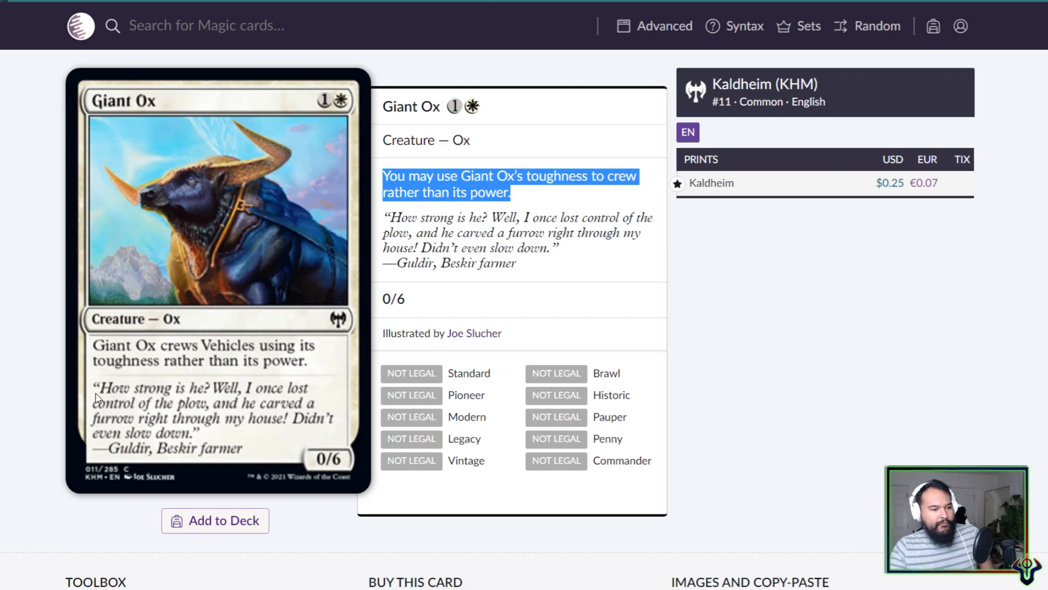
mouse_move(502, 213)
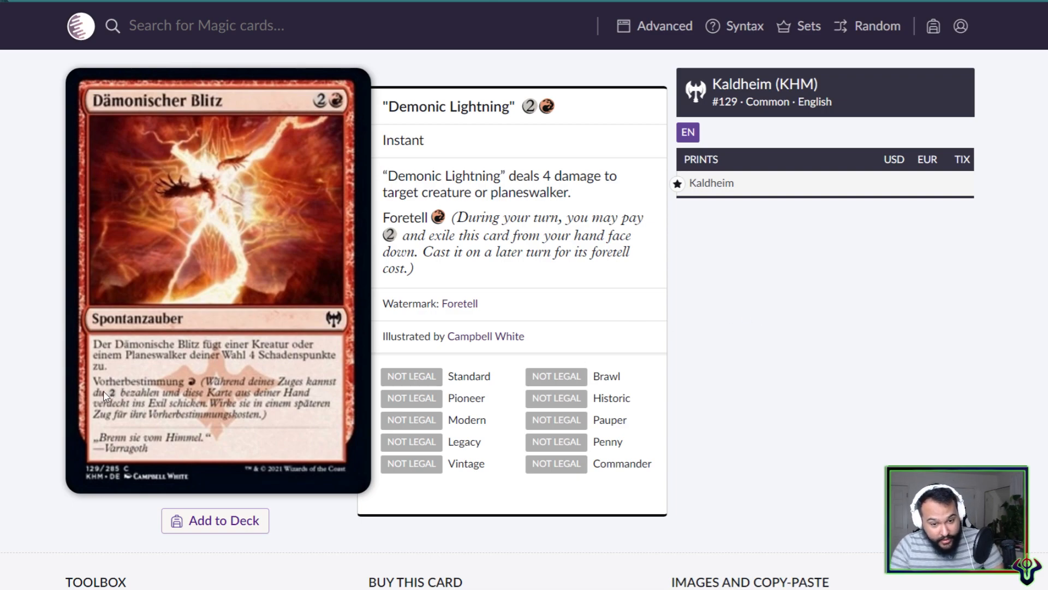
mouse_move(129, 394)
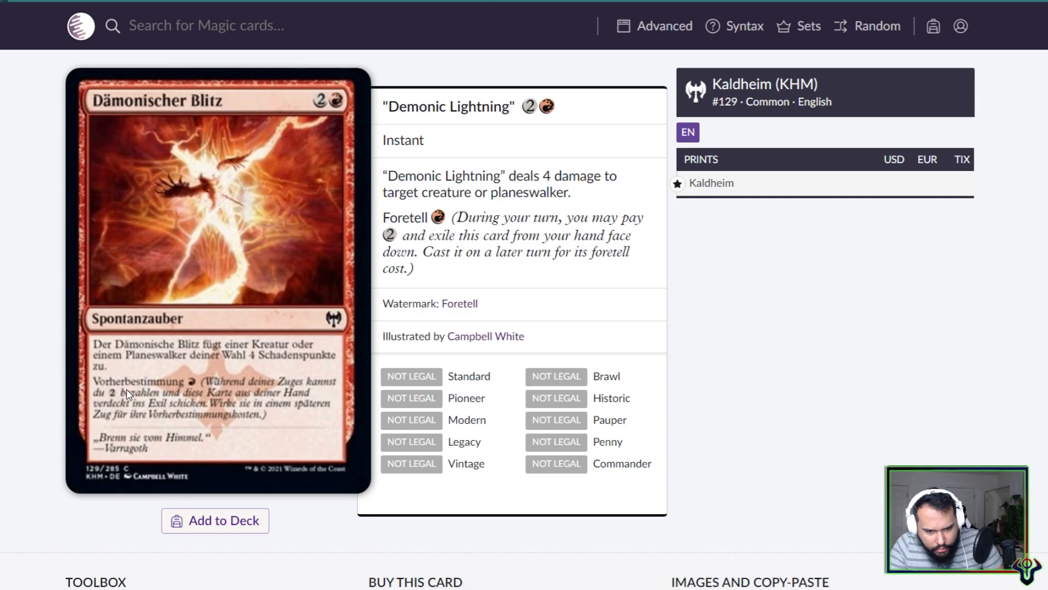
mouse_move(334, 362)
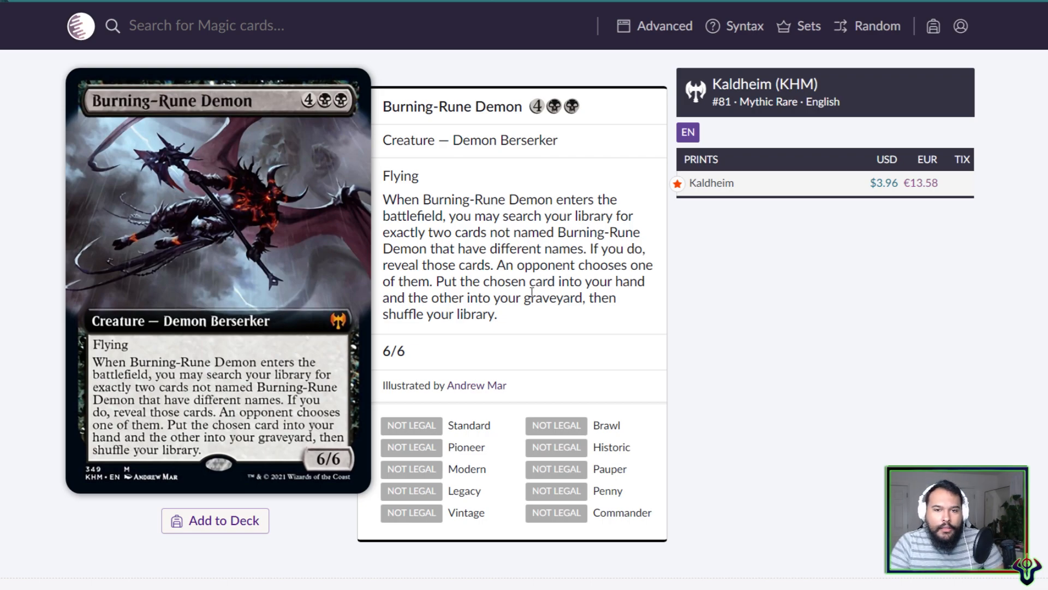
mouse_move(298, 175)
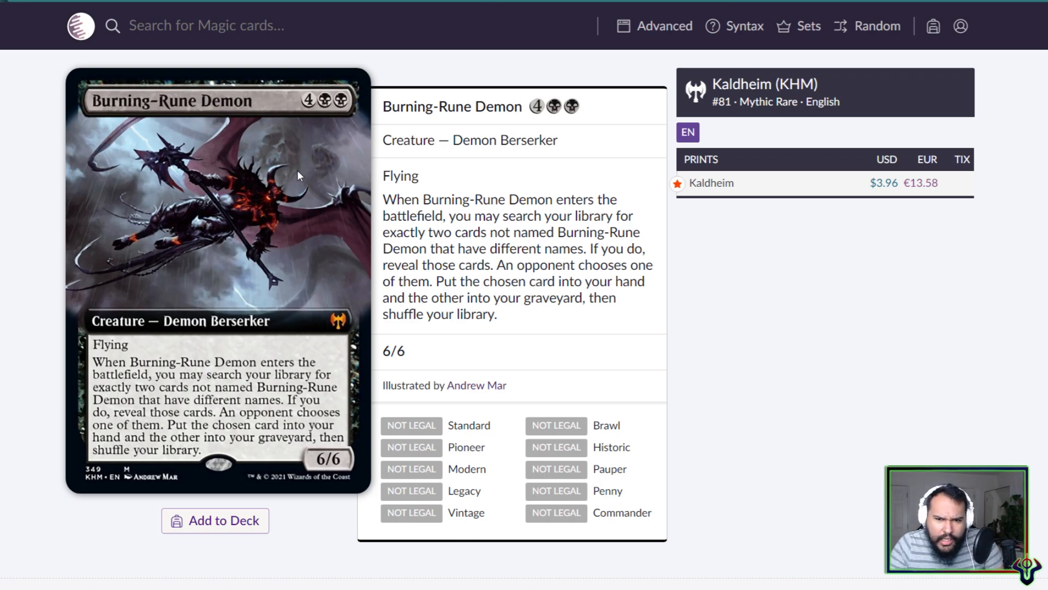
mouse_move(280, 144)
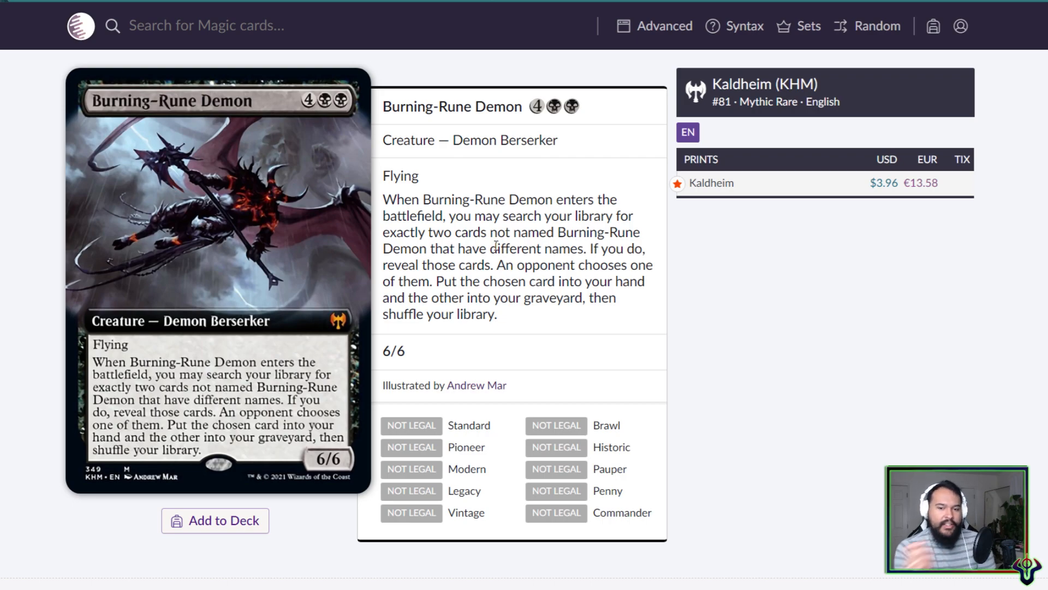
Advance to the next Kaldheim spoiler, the Run Amok card page.
left_click(876, 25)
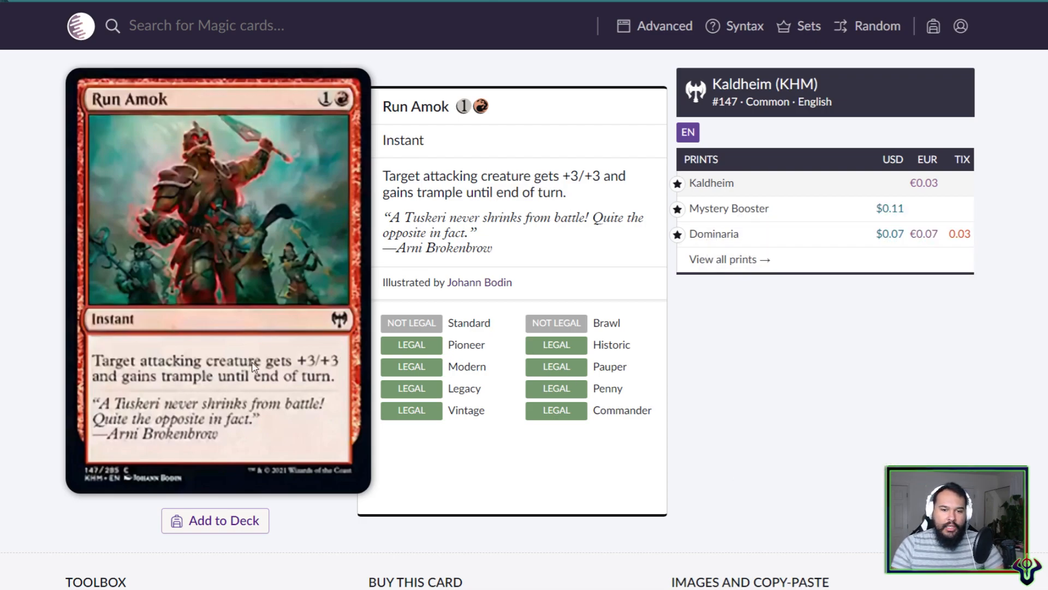
mouse_move(162, 126)
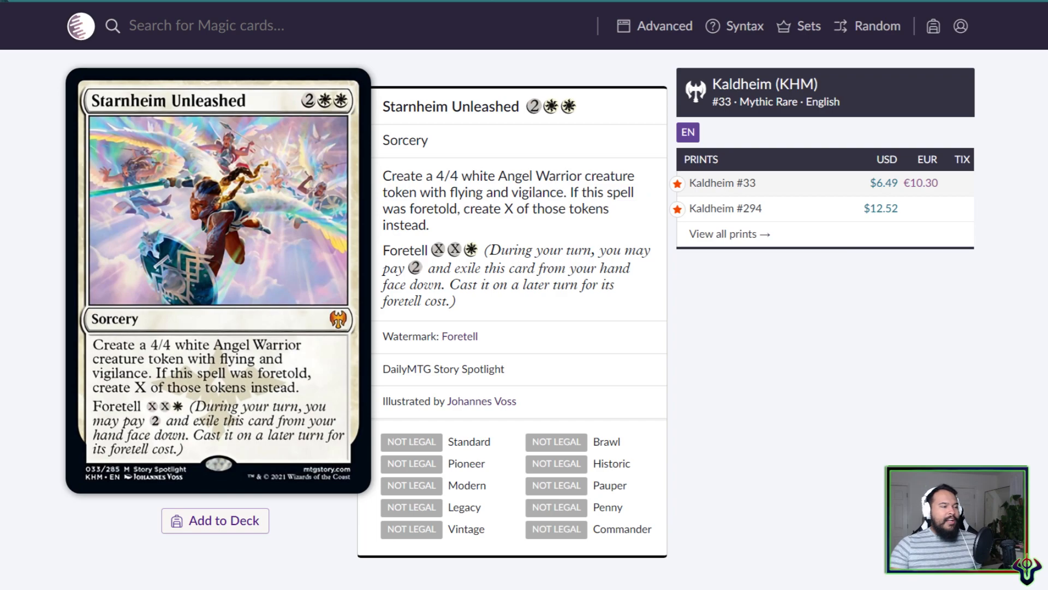
mouse_move(725, 207)
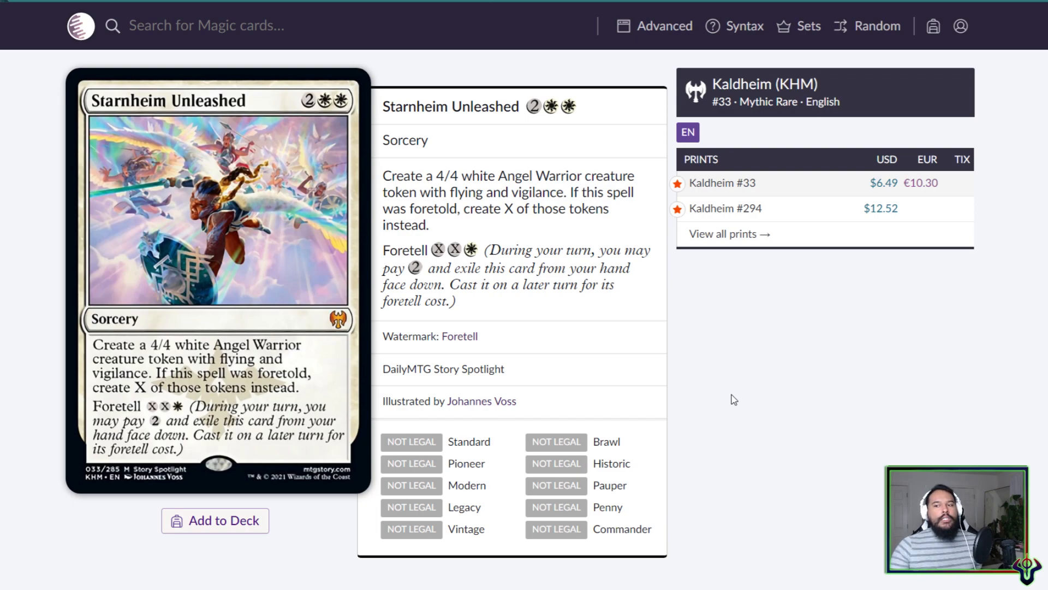
mouse_move(725, 208)
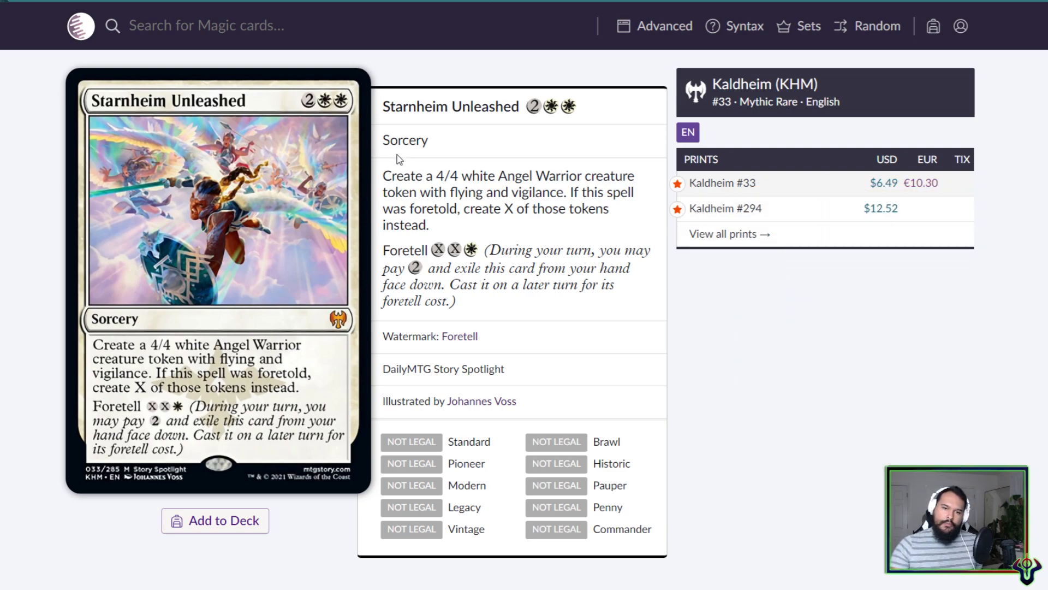
mouse_move(724, 207)
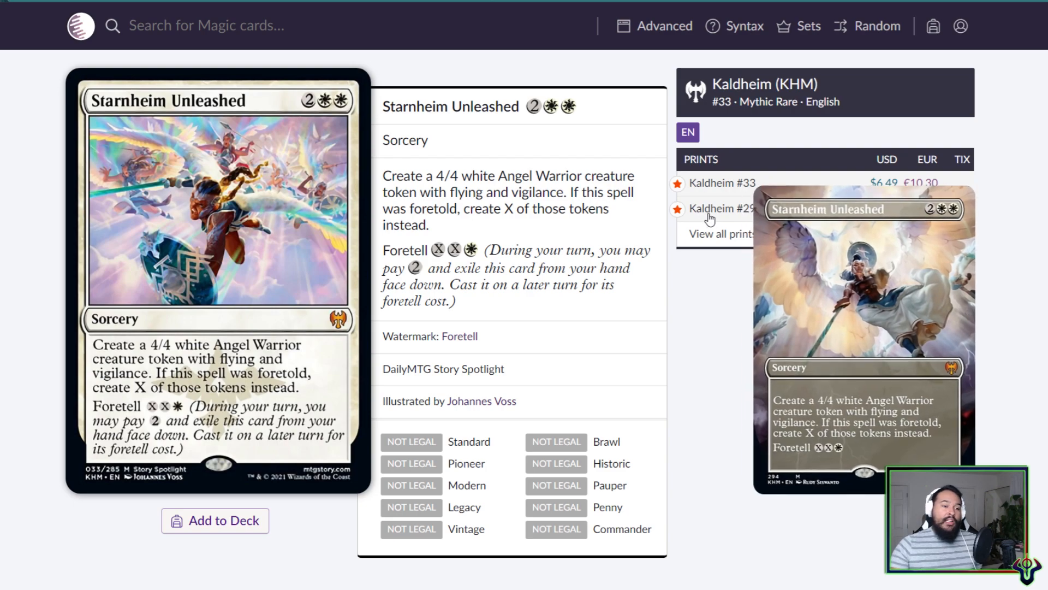
mouse_move(722, 182)
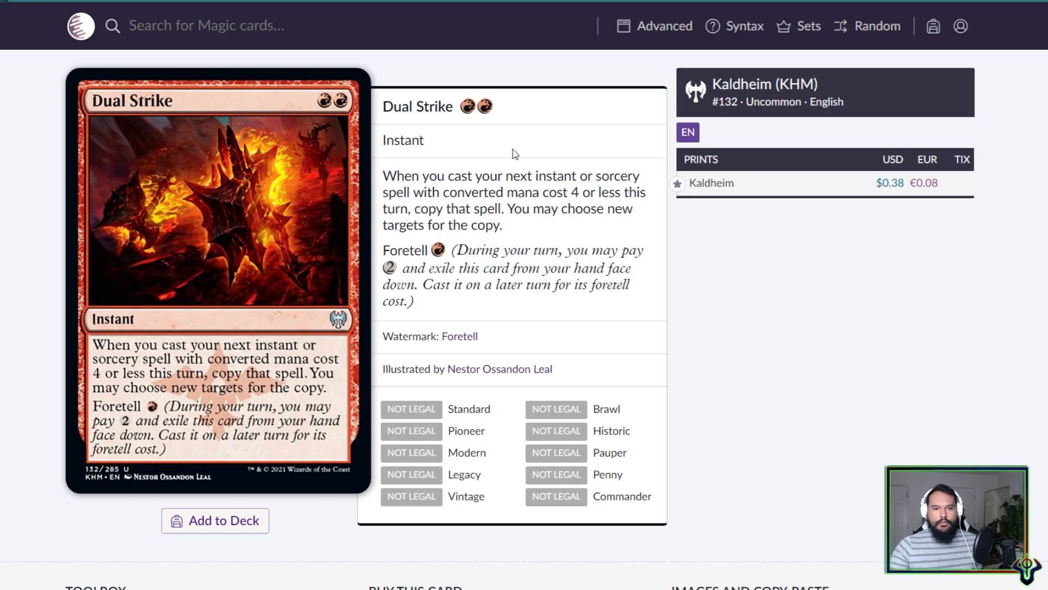
mouse_move(420, 267)
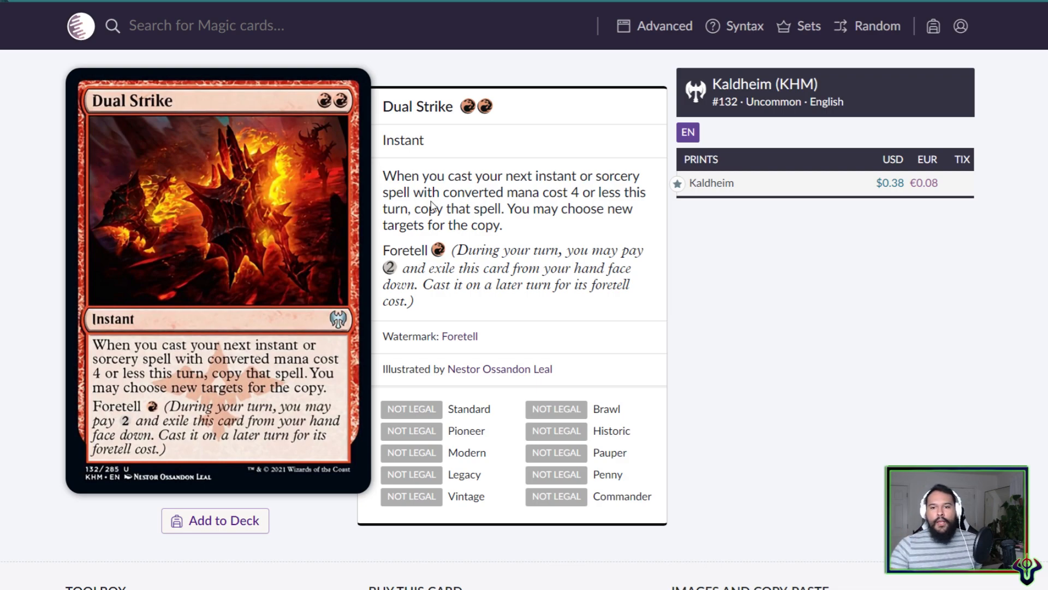
mouse_move(498, 207)
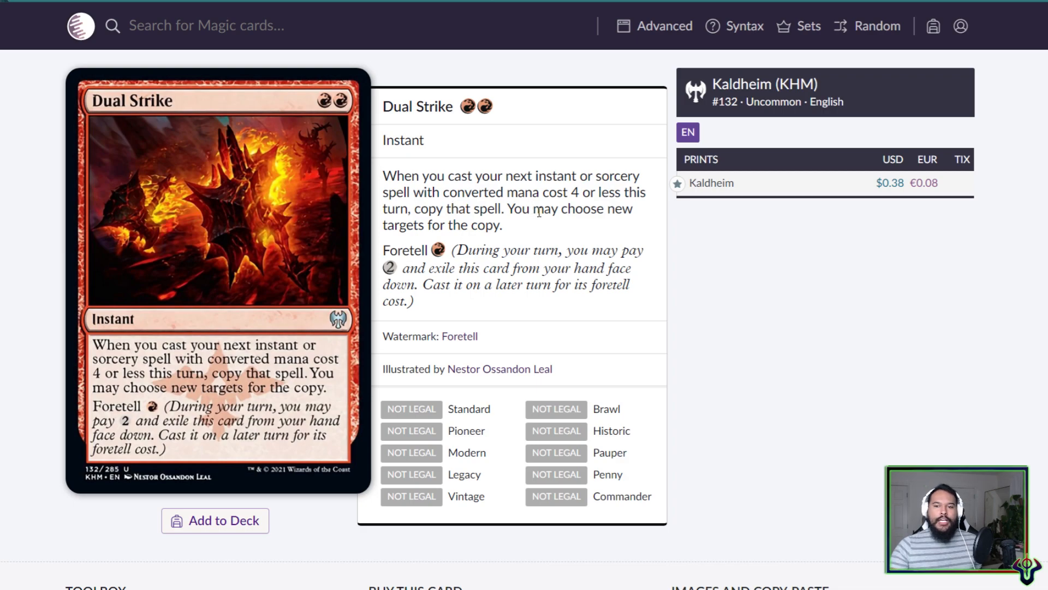
mouse_move(537, 227)
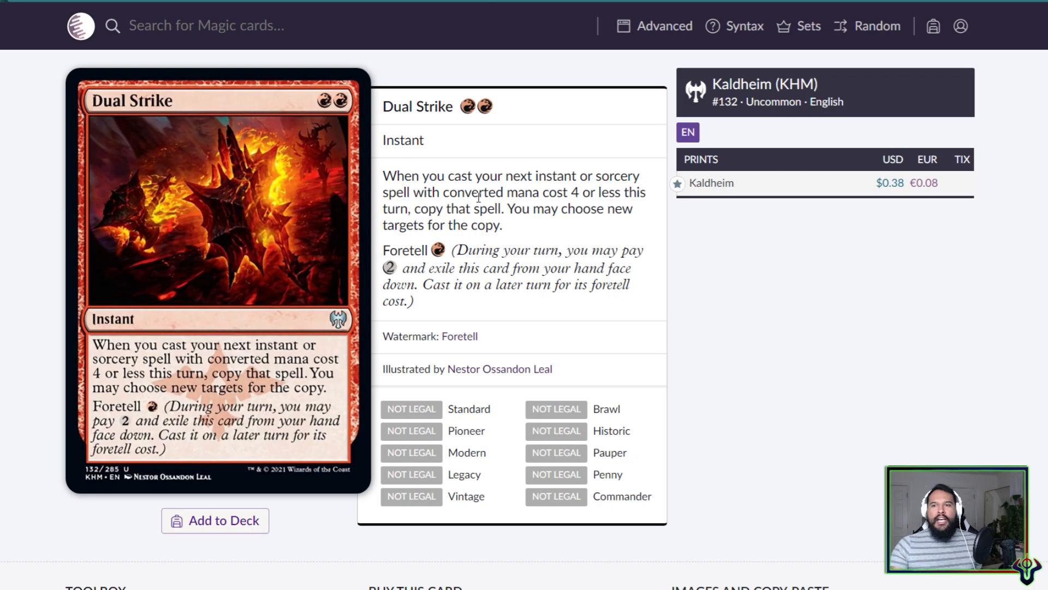
left_click(876, 25)
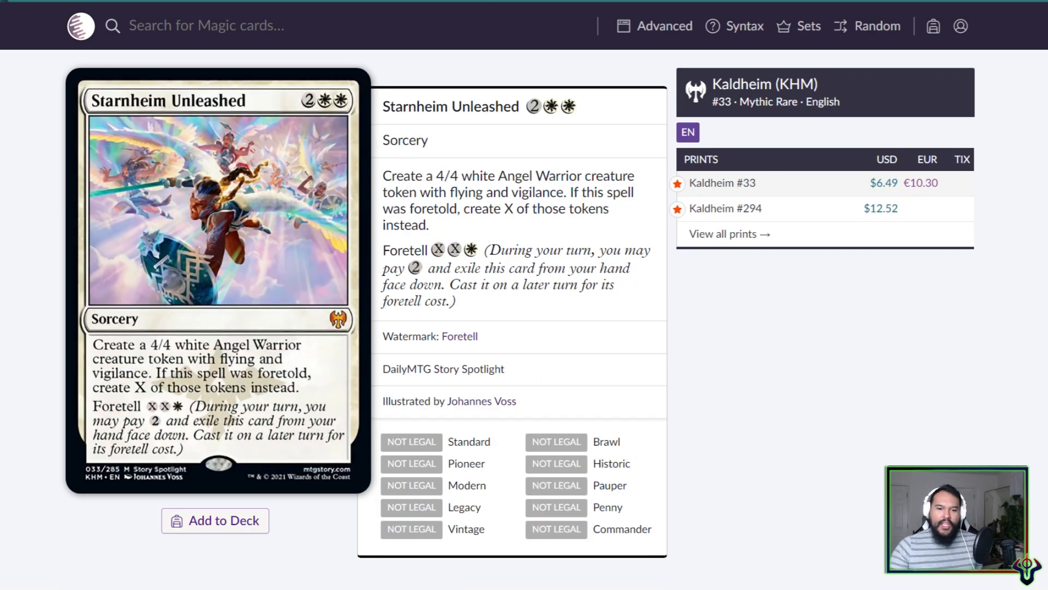
mouse_move(318, 245)
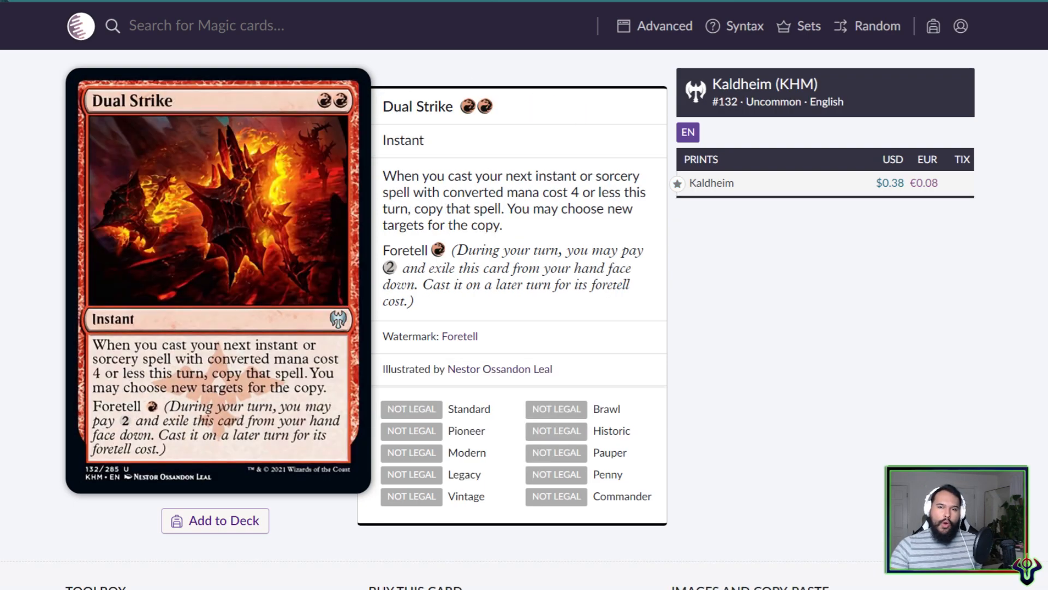
left_click(877, 25)
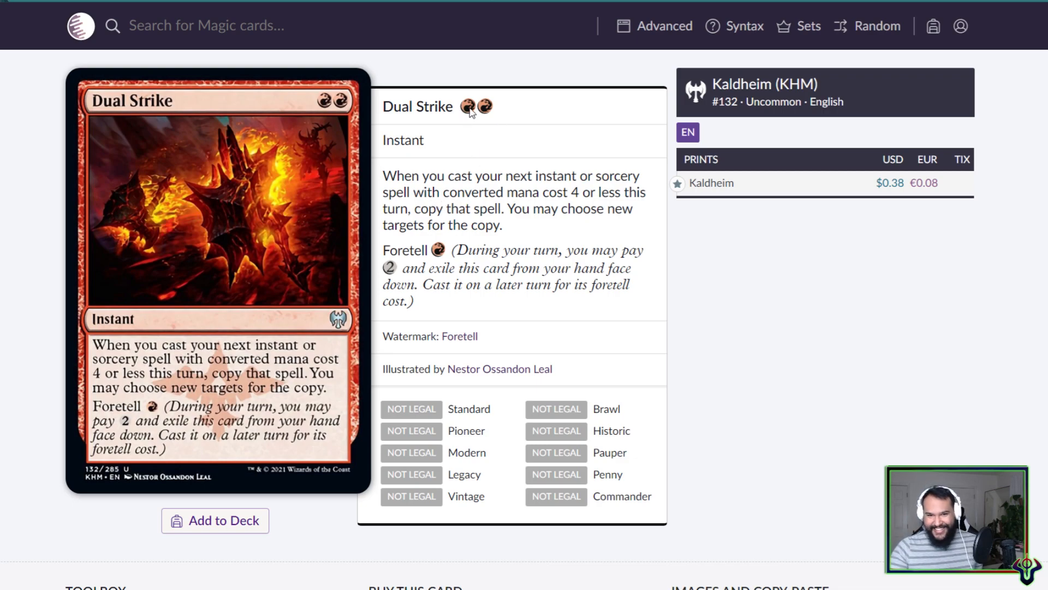
mouse_move(366, 230)
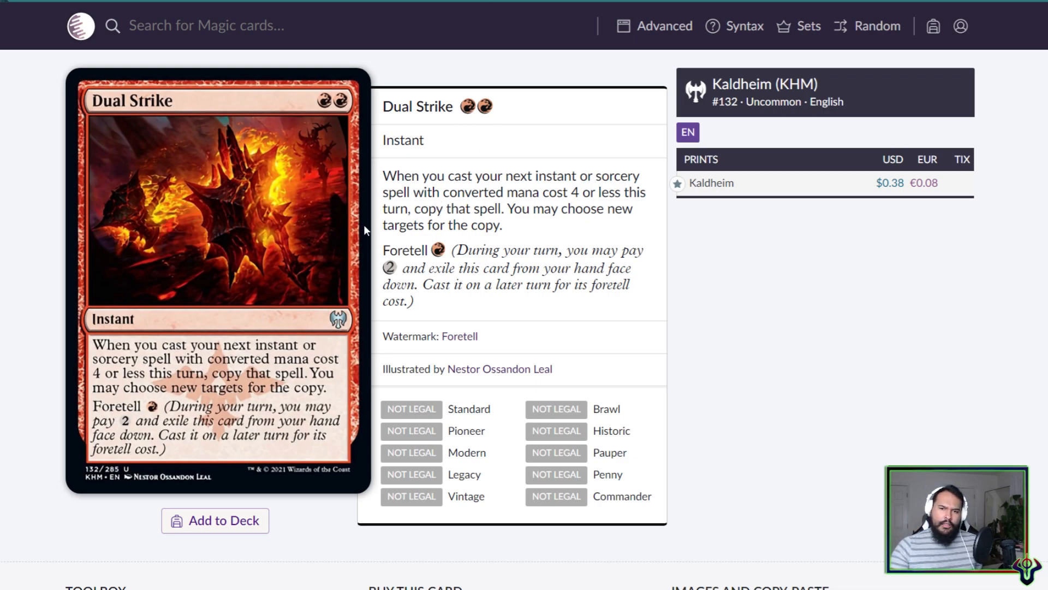
mouse_move(454, 213)
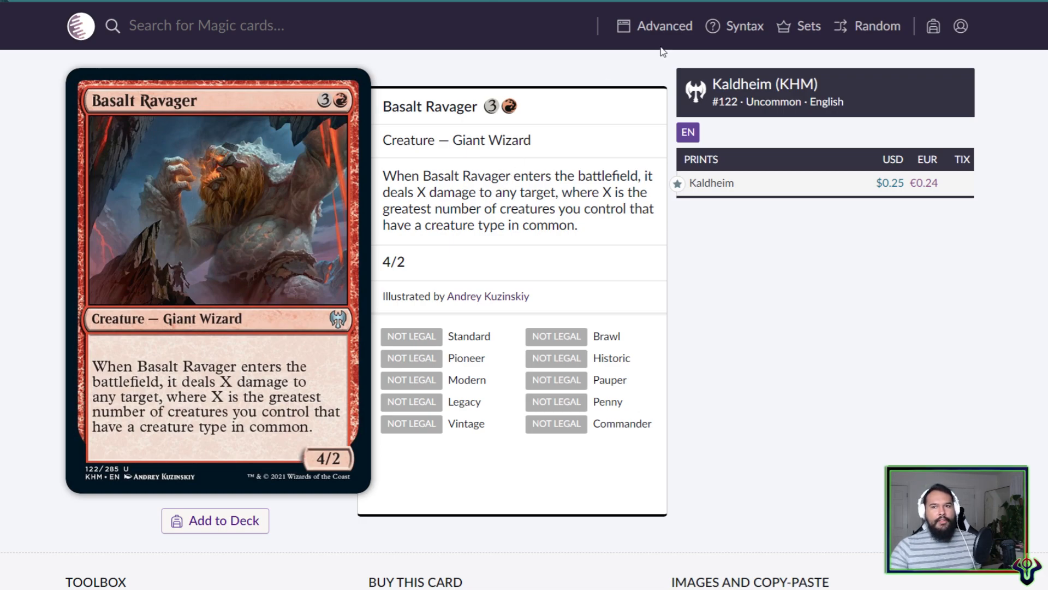
left_click(876, 26)
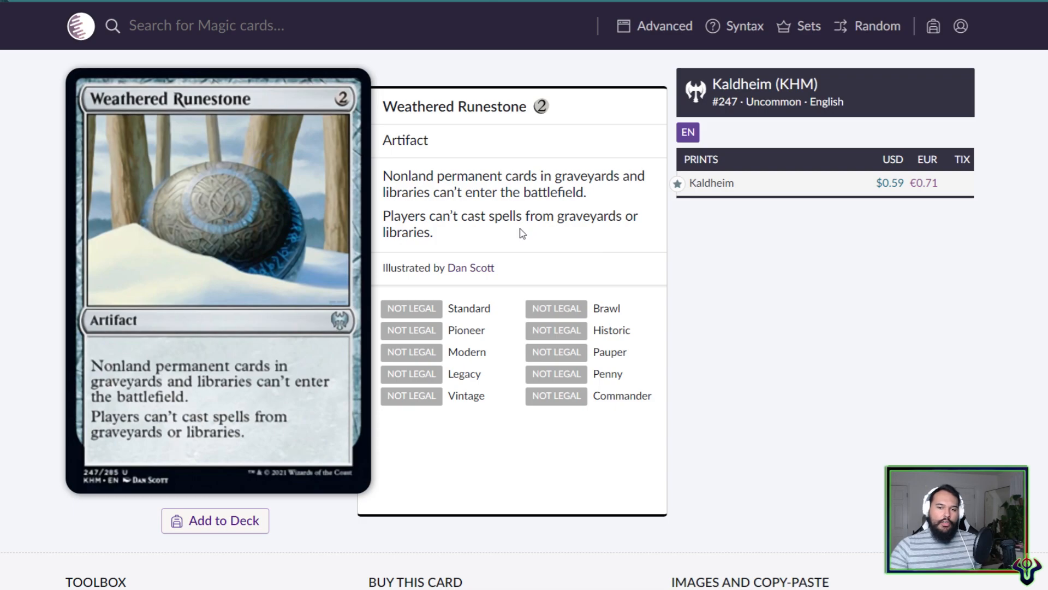
Search Scryfall for 'graf ca' to bring up Grafdigger's Cage.
left_click(206, 25)
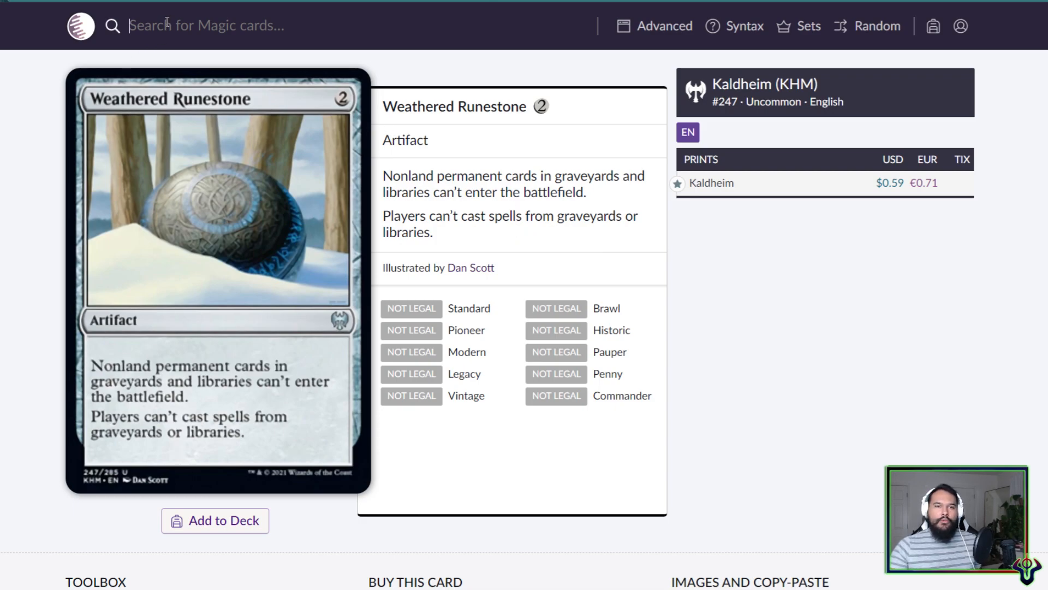
type("graf")
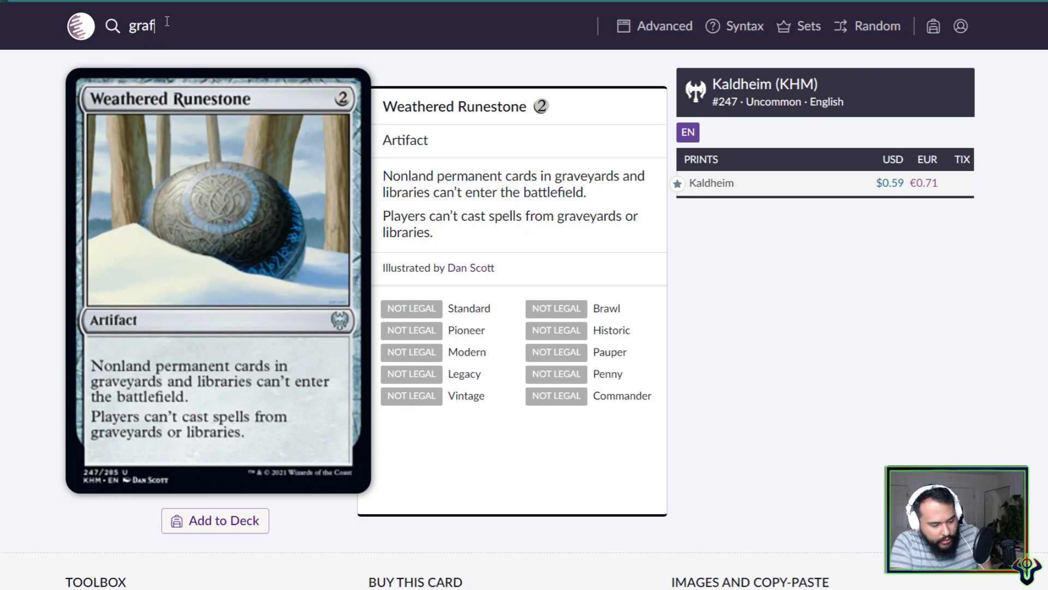
type("ca")
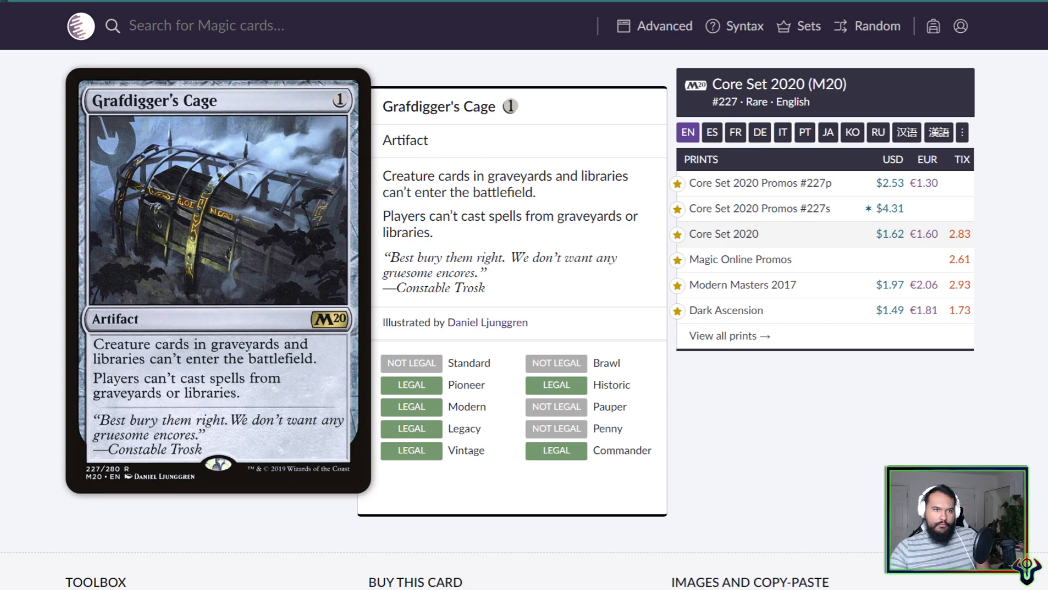
type("graf cage")
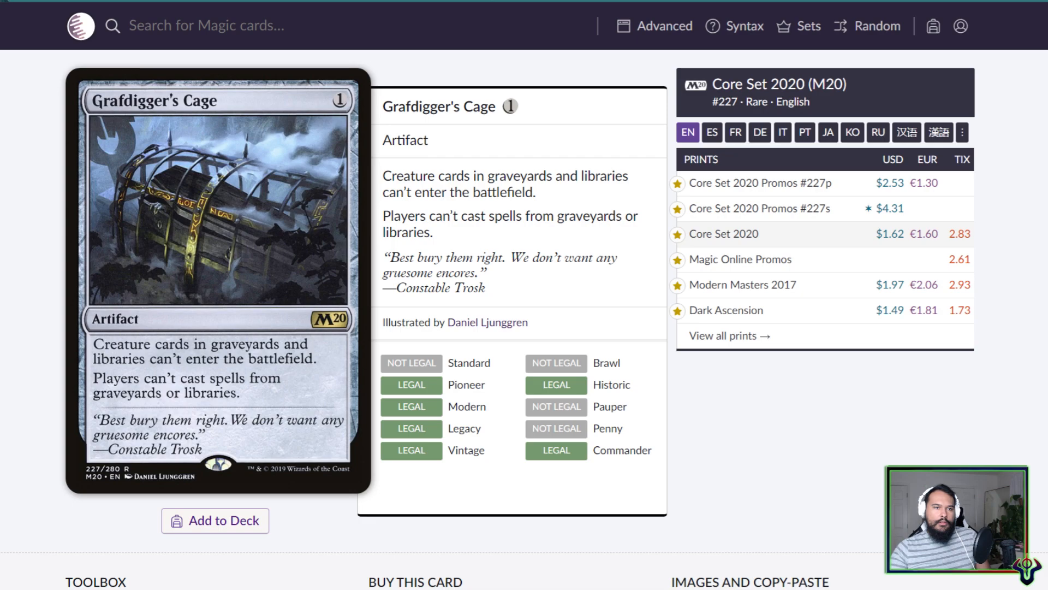
type("graf cage")
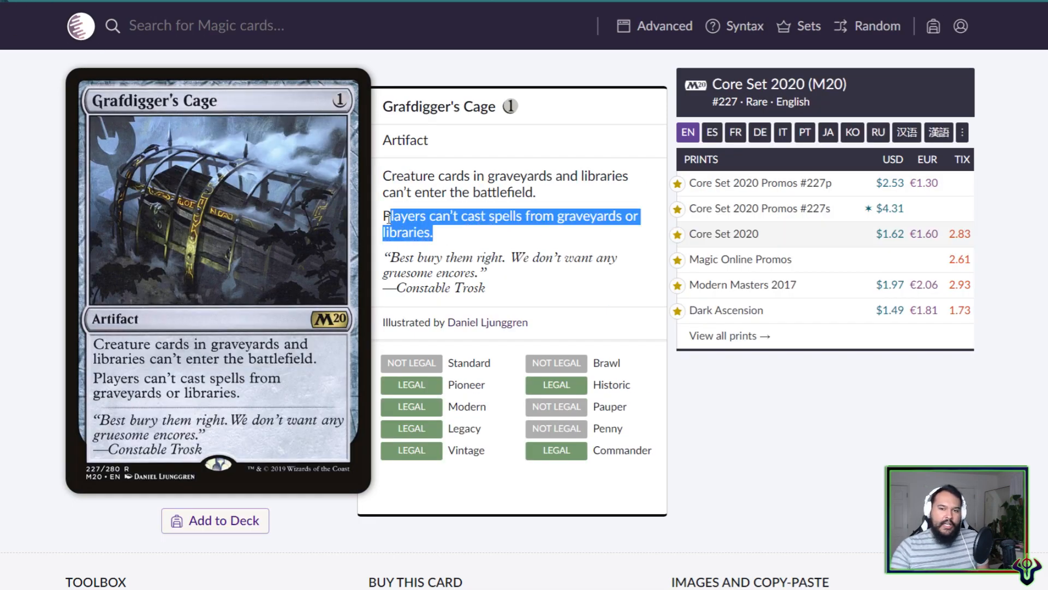
type("graf cage")
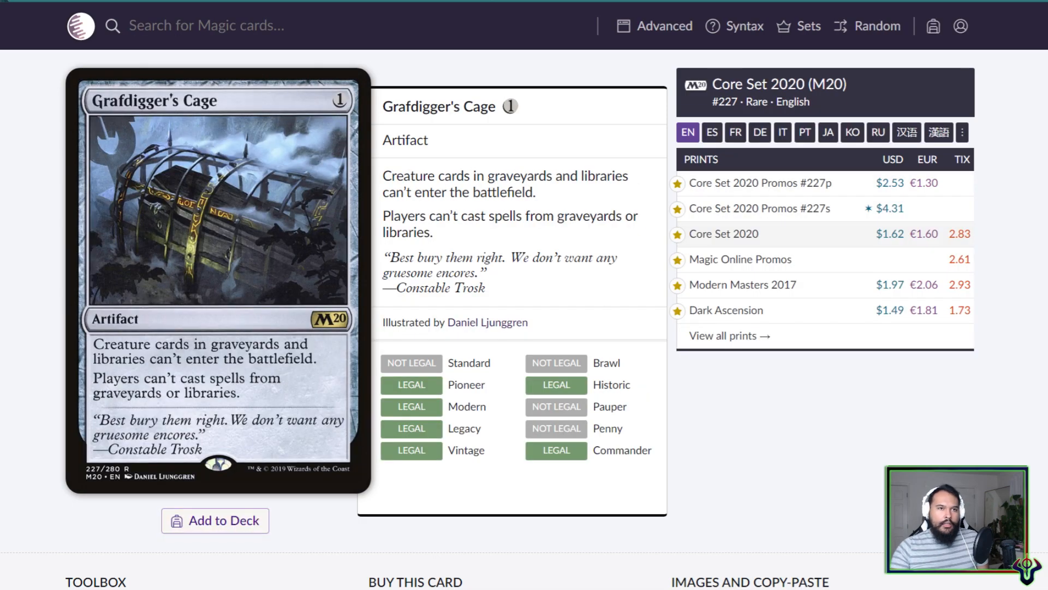
type("graf cage")
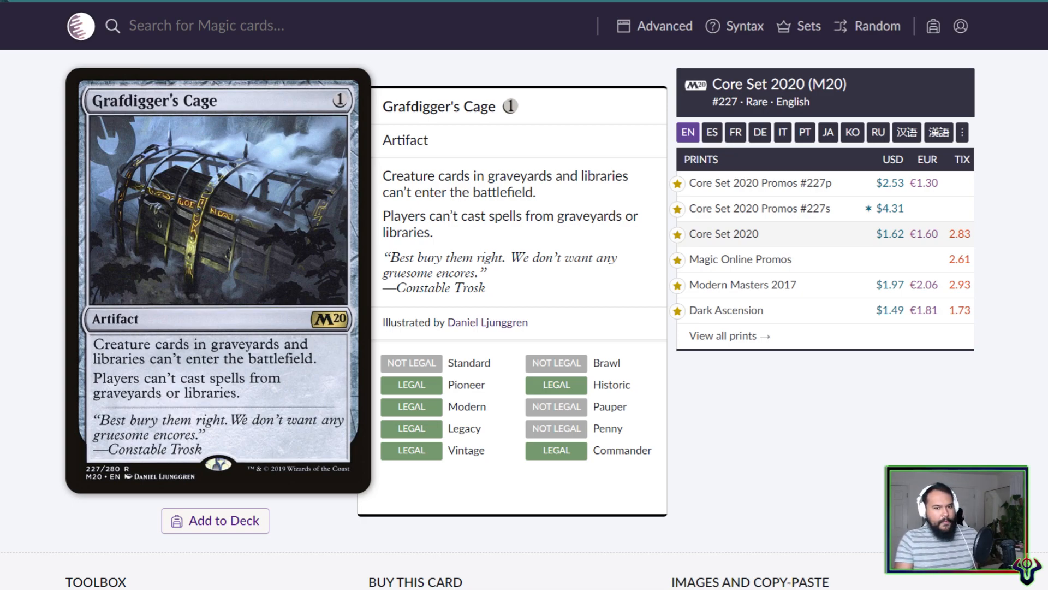
type("graf cage")
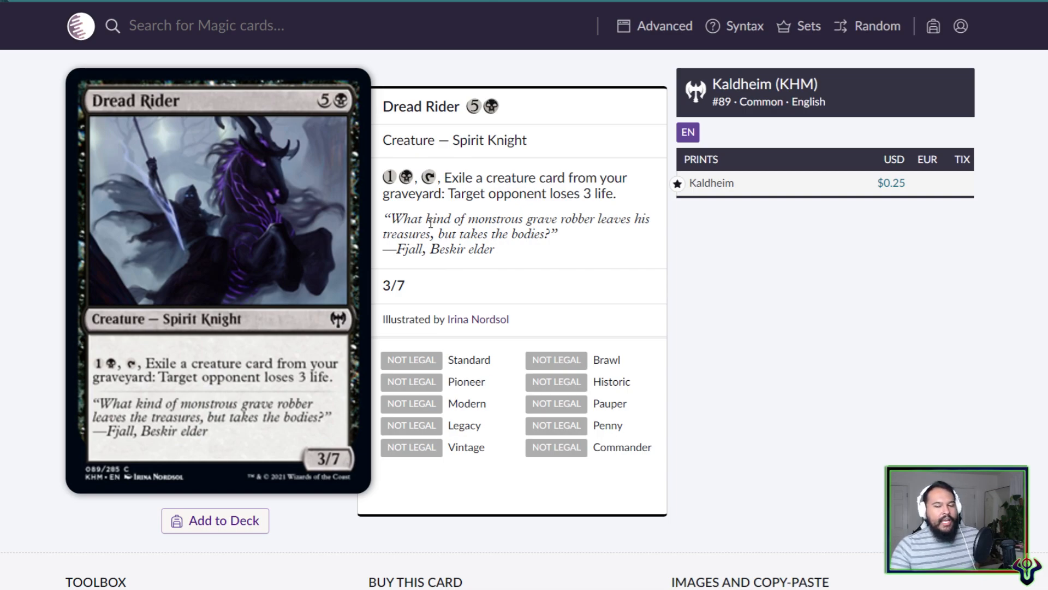
left_click_drag(461, 177, 582, 178)
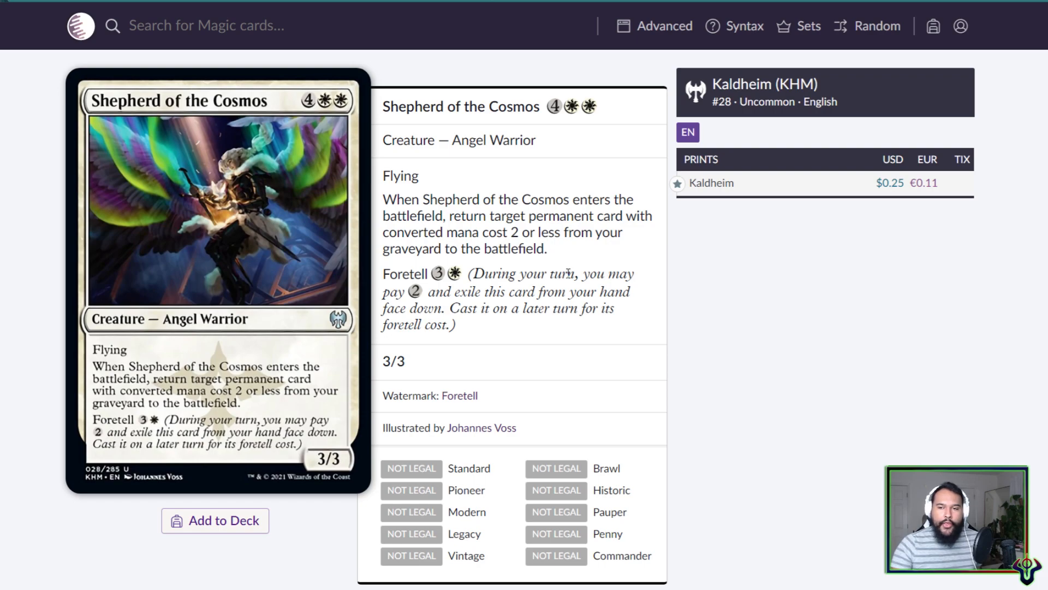
mouse_move(567, 309)
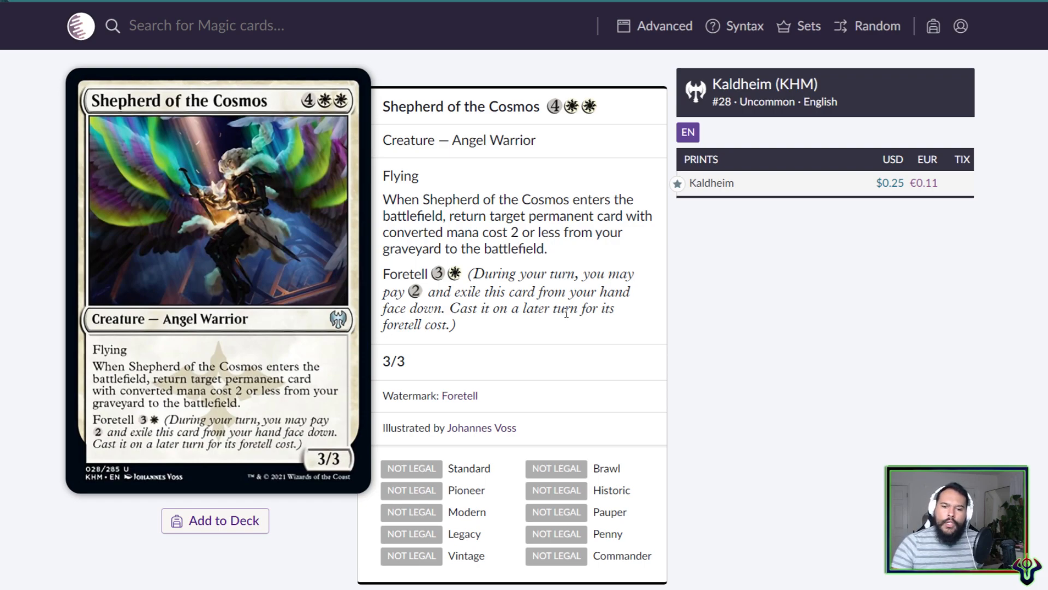
mouse_move(418, 292)
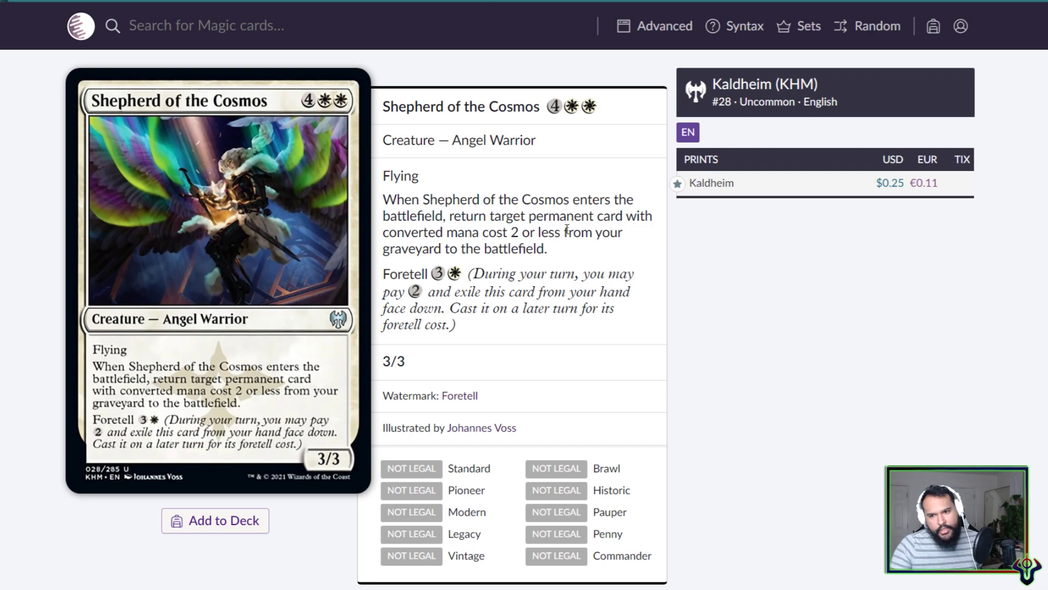
left_click_drag(527, 215, 639, 215)
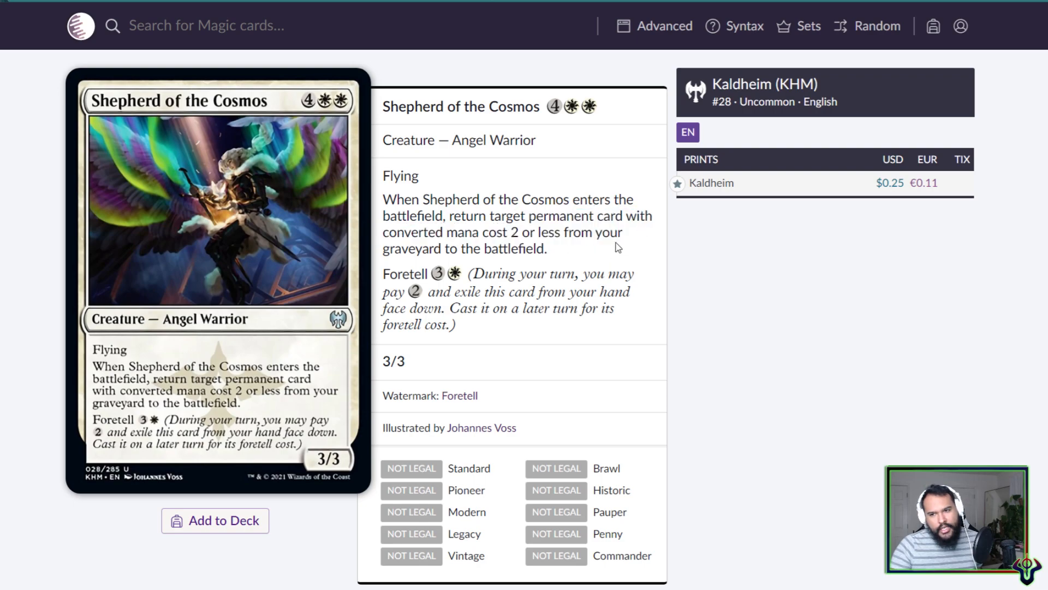
left_click_drag(488, 231, 576, 232)
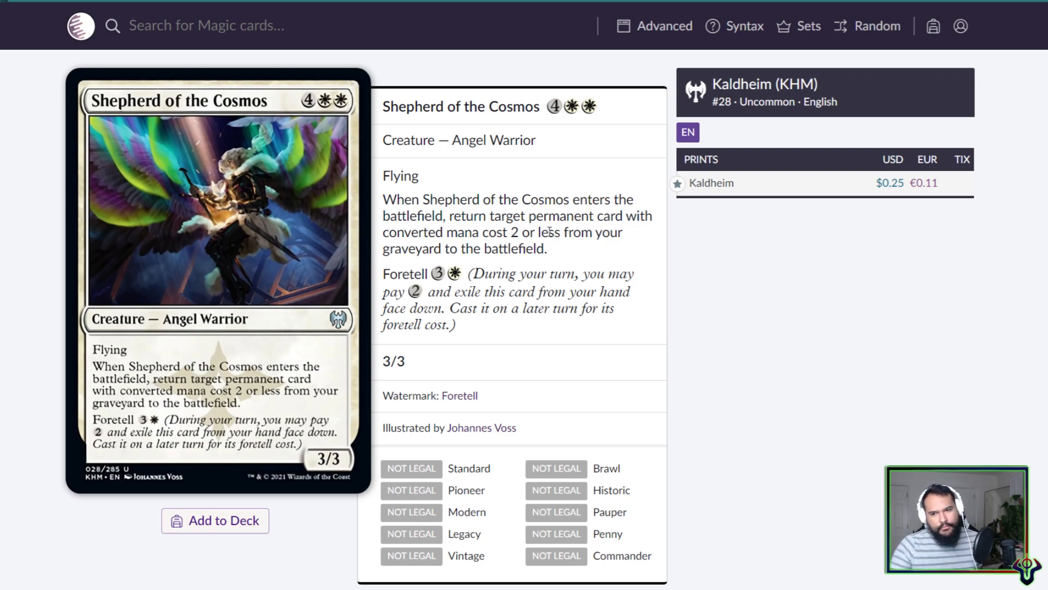
left_click_drag(488, 231, 560, 232)
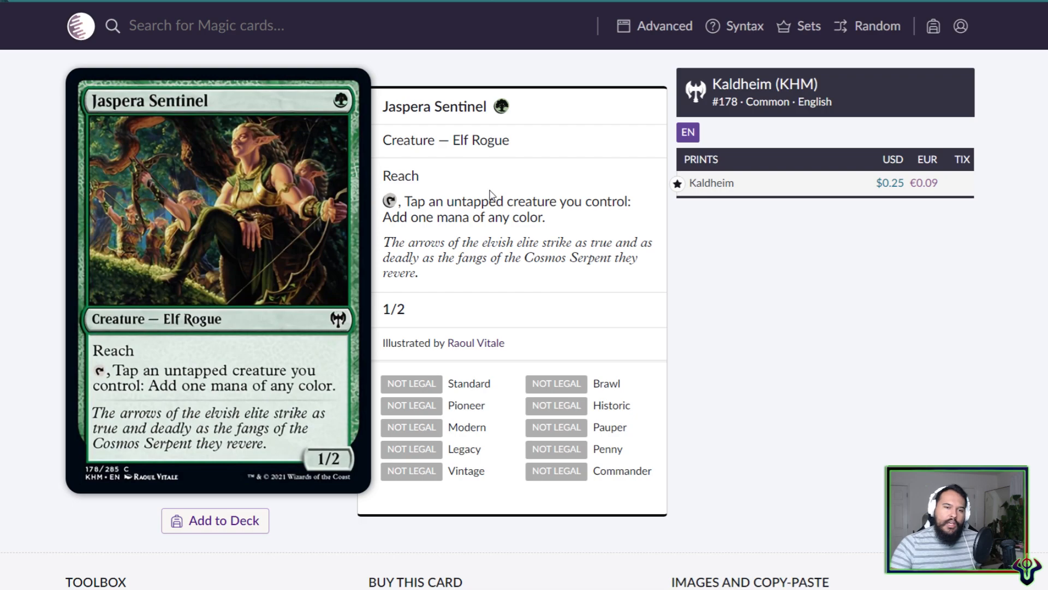
mouse_move(300, 224)
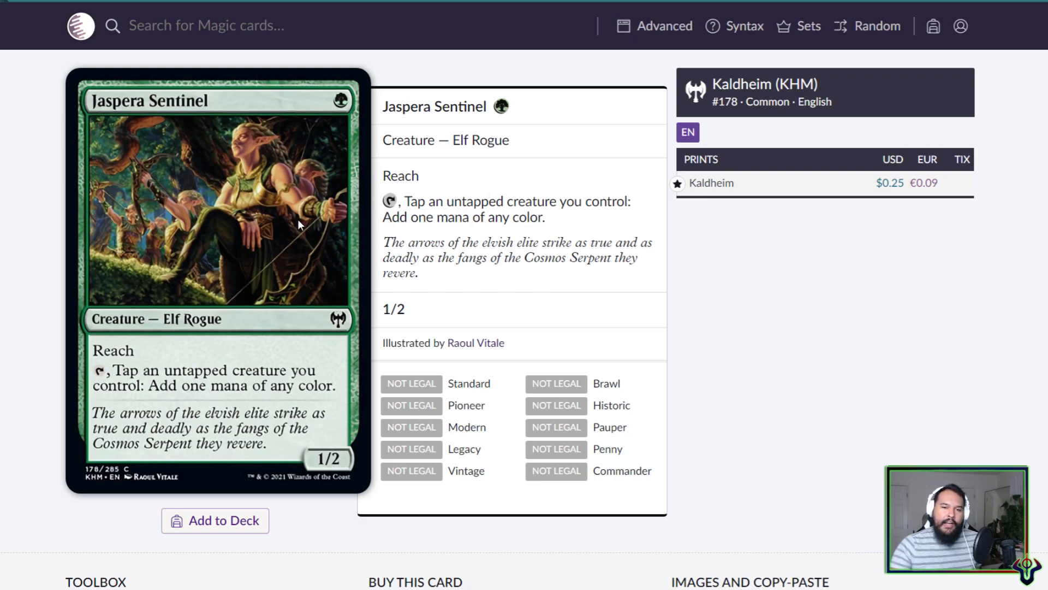
mouse_move(507, 249)
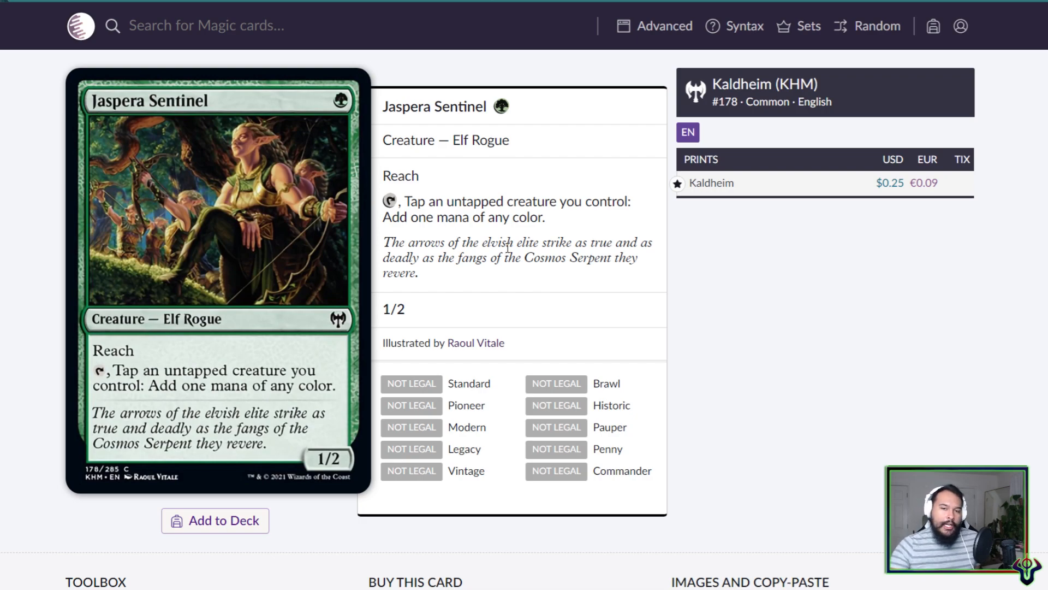
mouse_move(528, 194)
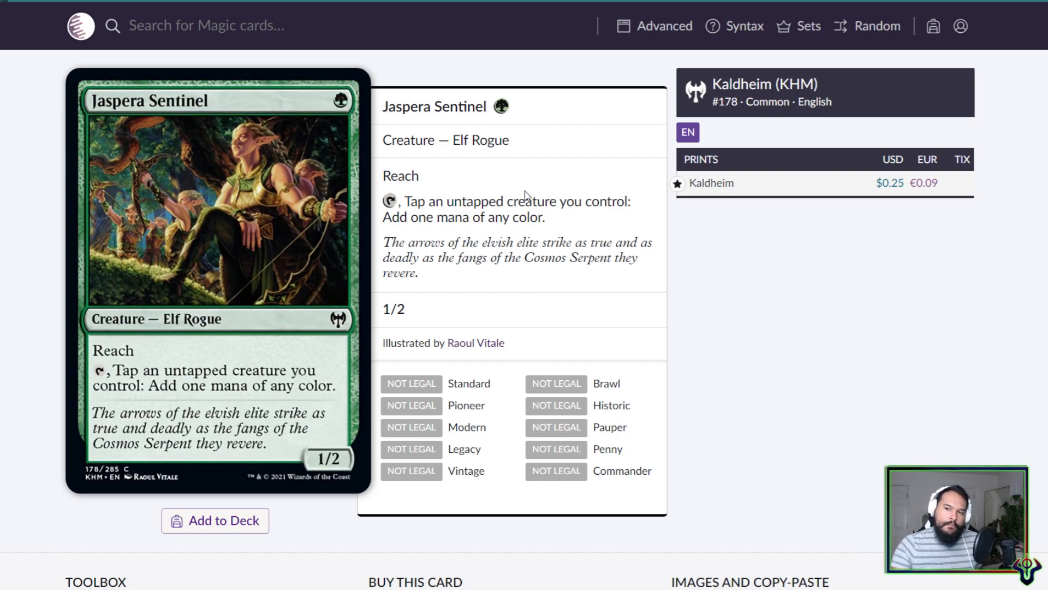
mouse_move(261, 302)
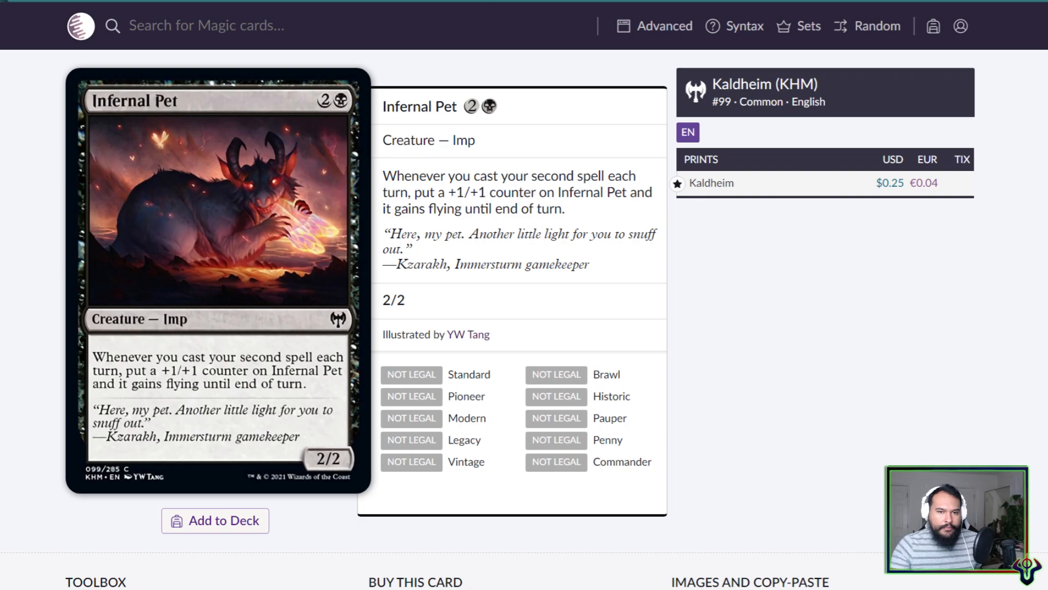
mouse_move(1005, 10)
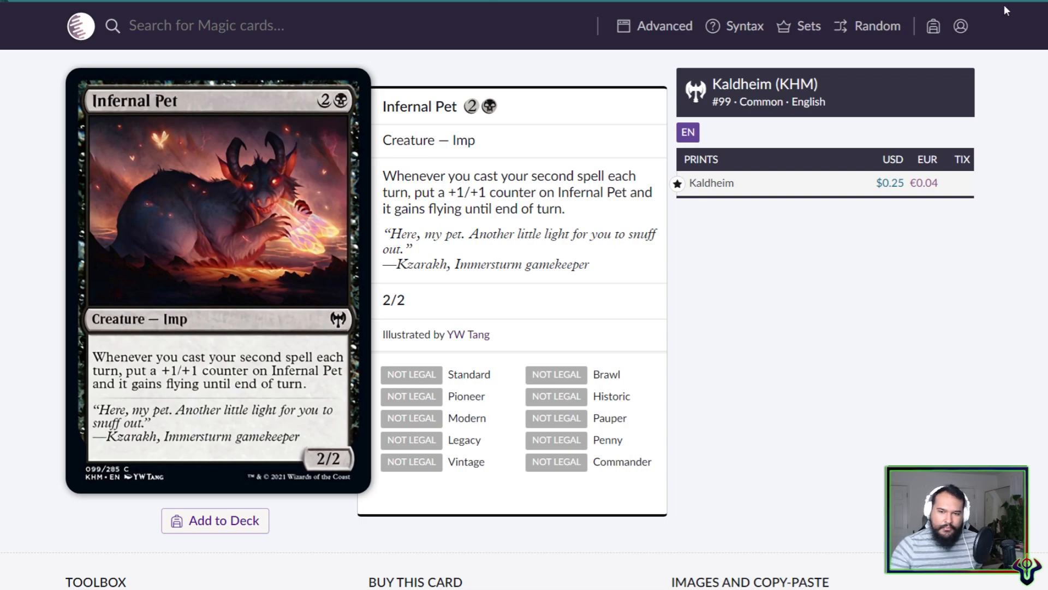
mouse_move(896, 219)
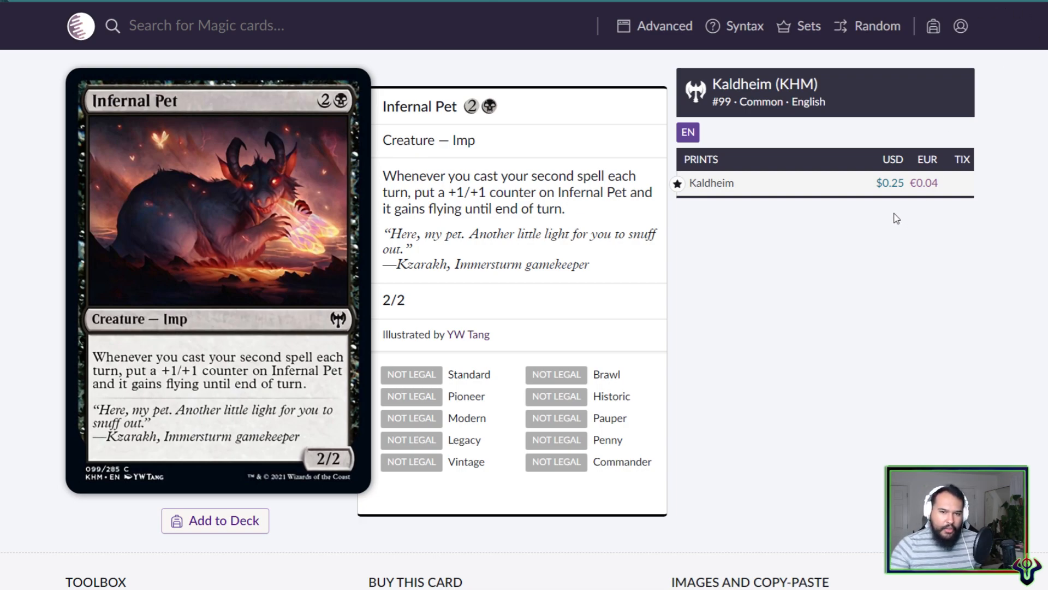
mouse_move(918, 213)
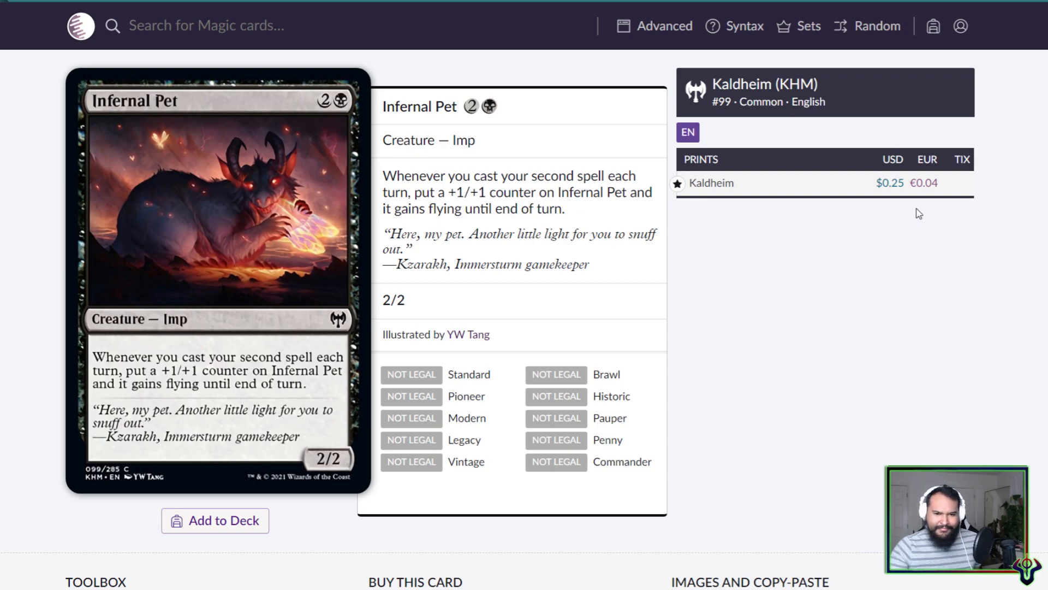
Advance from Infernal Pet to the next card, Elderleaf Mentor.
left_click(877, 25)
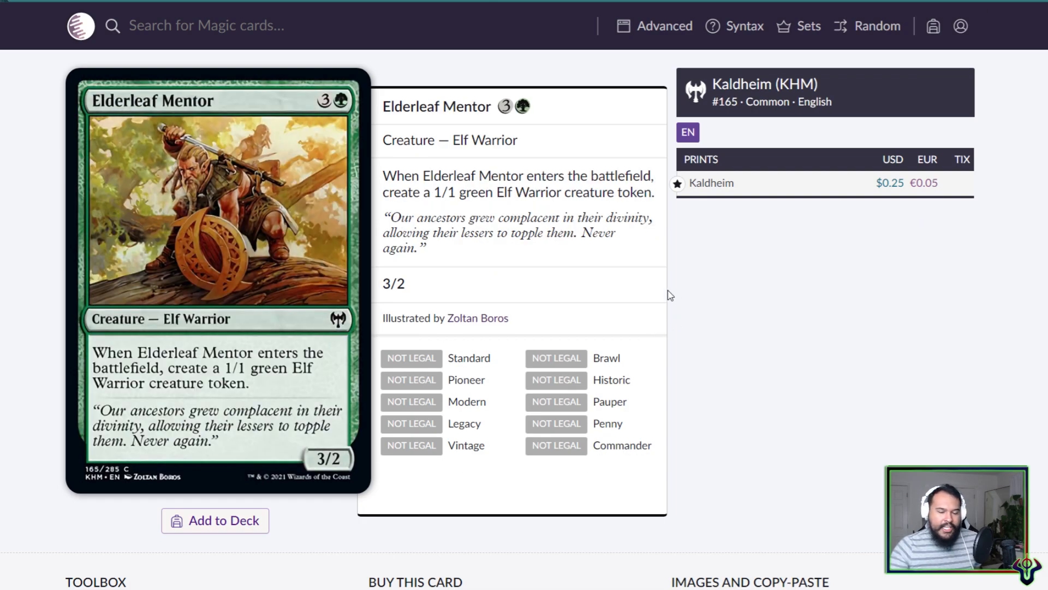
mouse_move(659, 289)
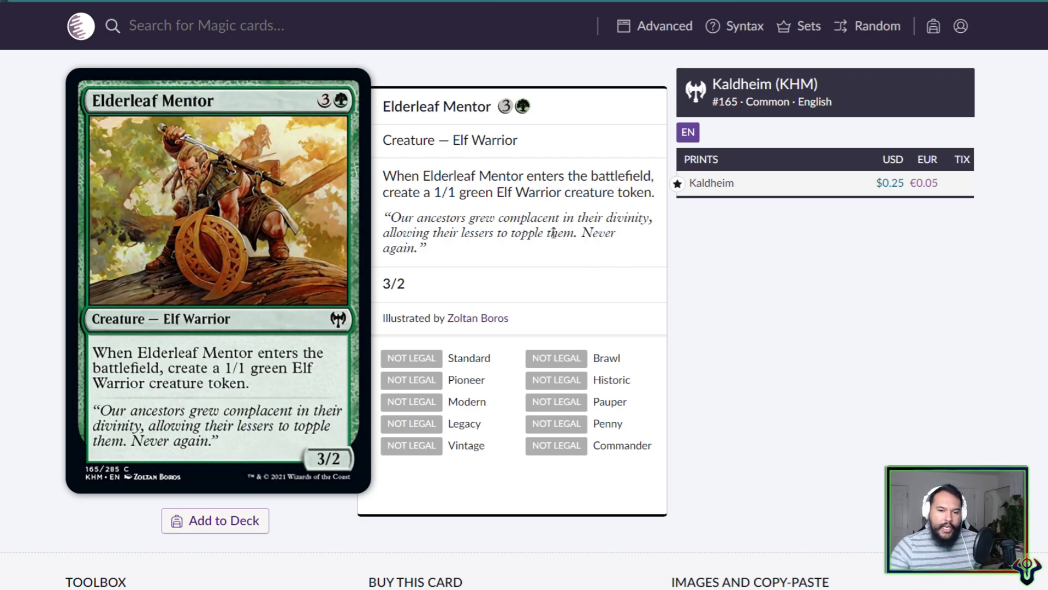
mouse_move(624, 243)
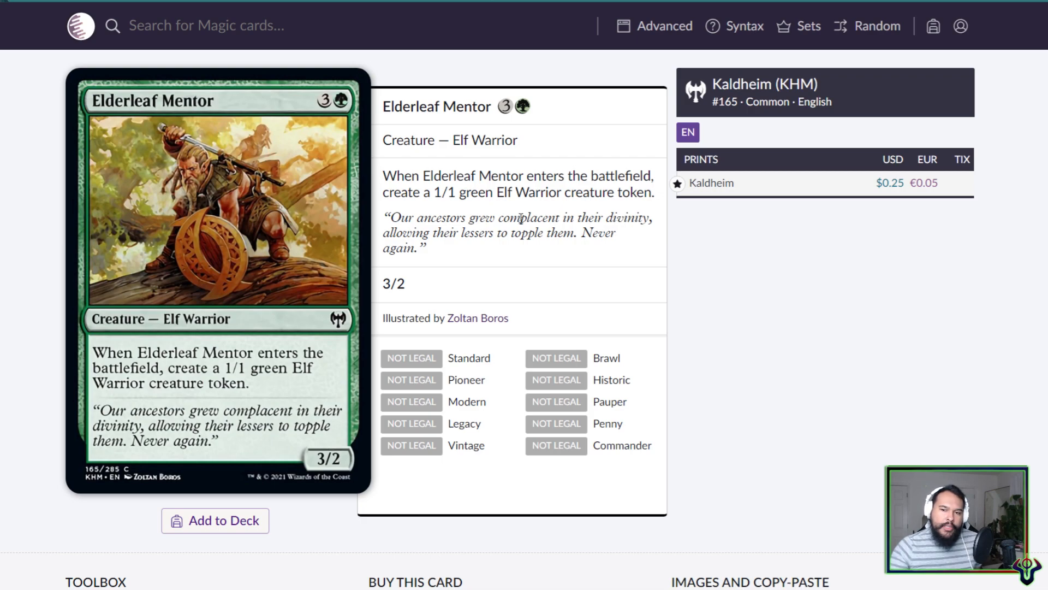
left_click_drag(471, 192, 592, 232)
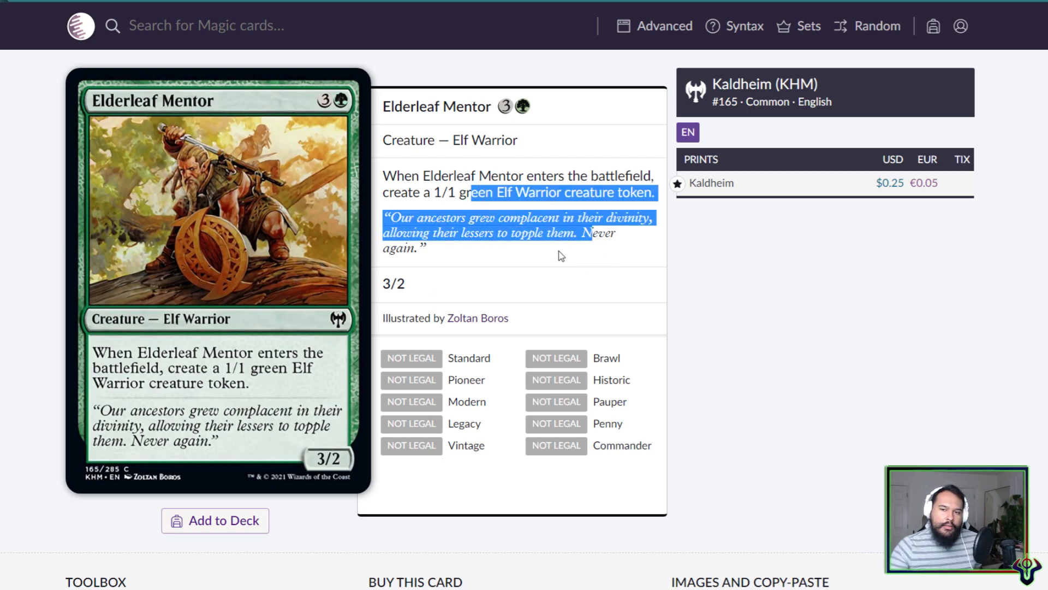